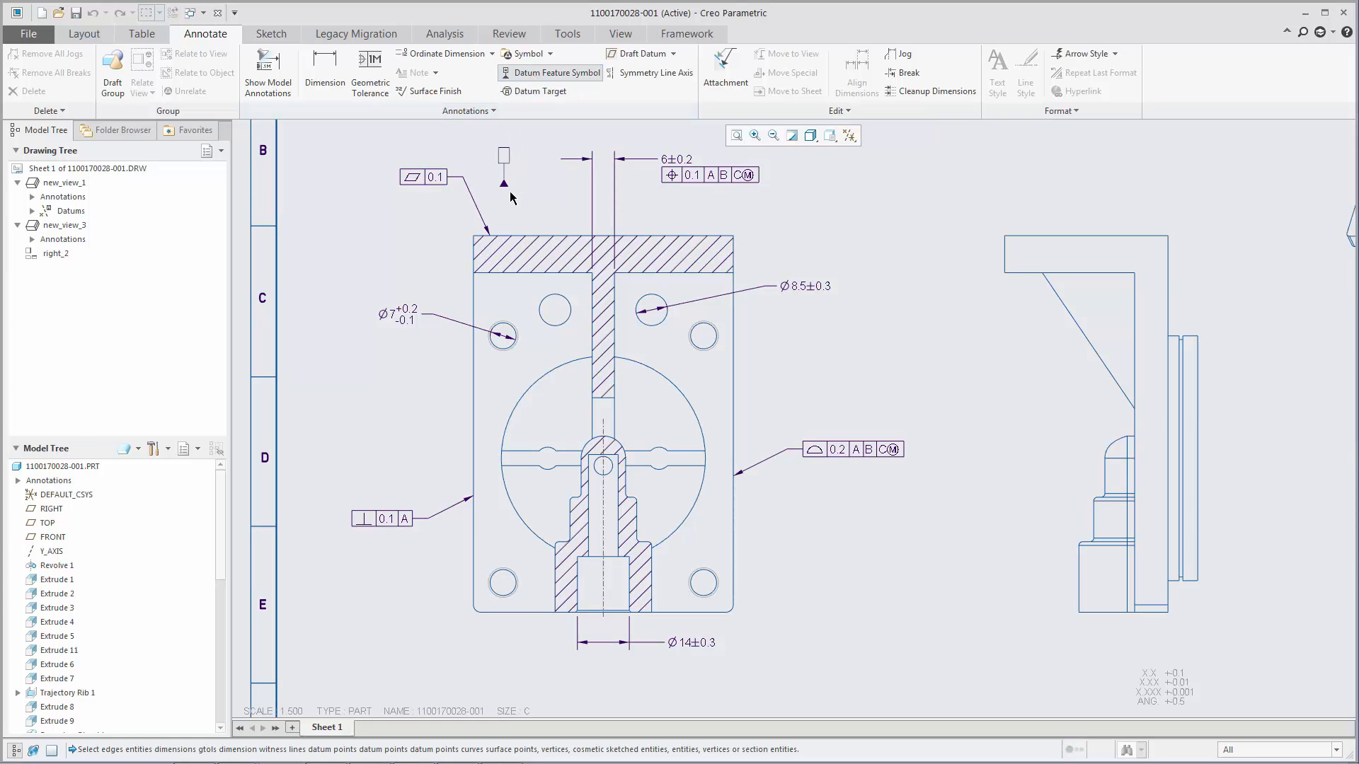
Attach datum symbol A to the top edge and B to the perpendicularity frame.
click(602, 237)
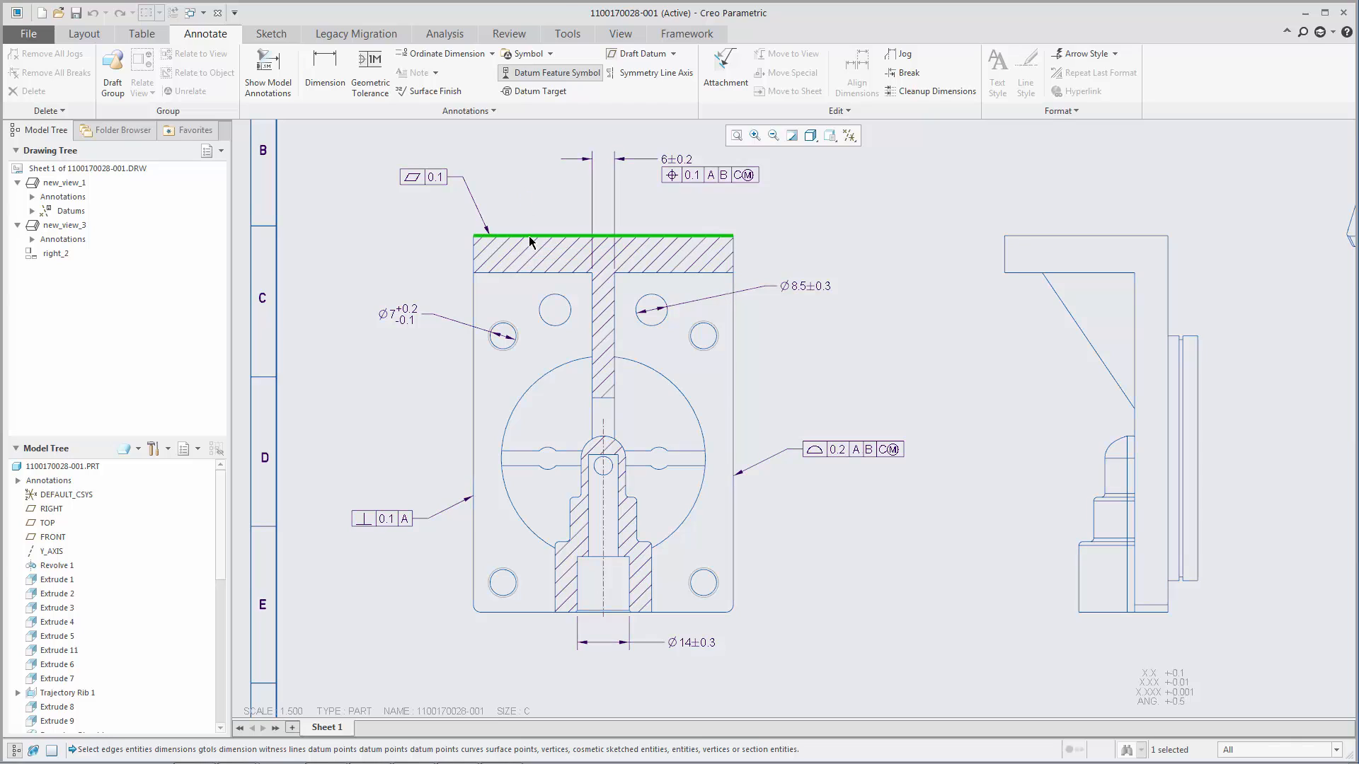
click(557, 72)
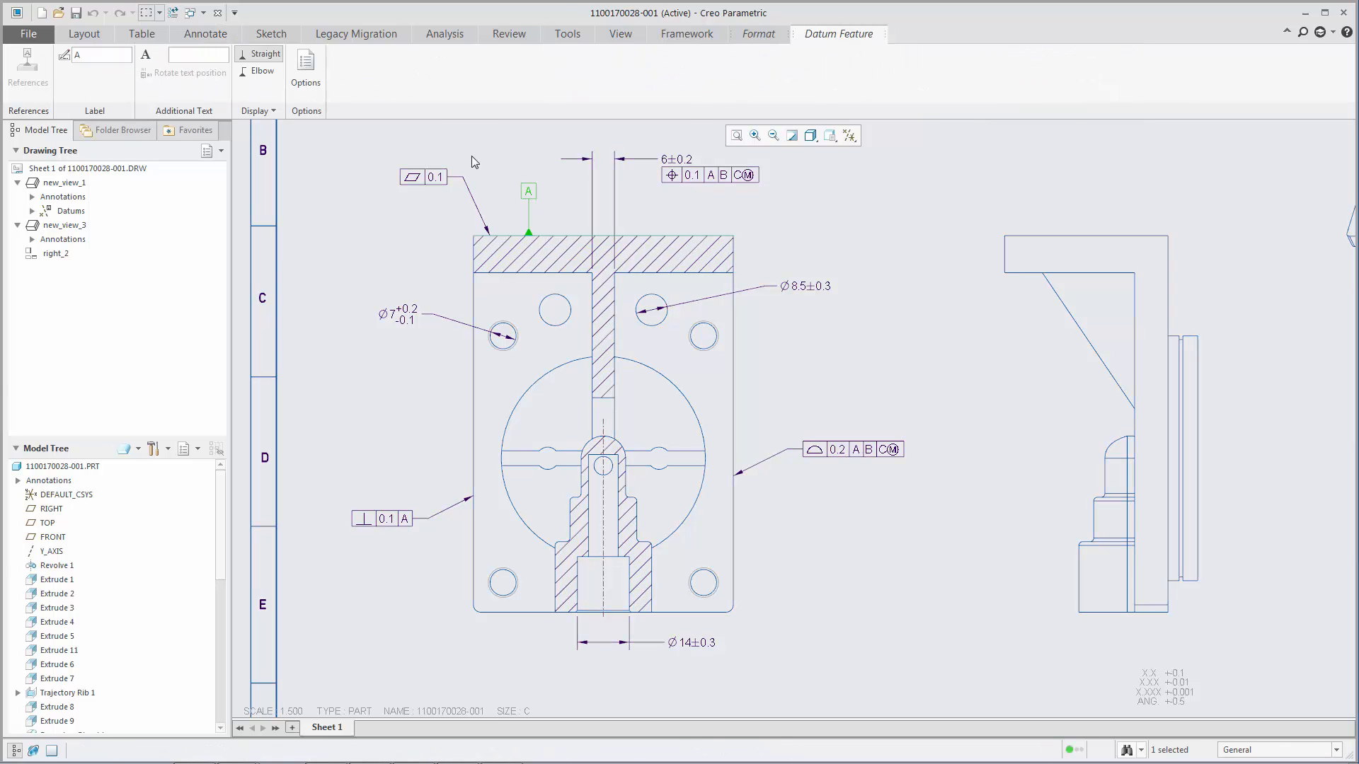
click(204, 34)
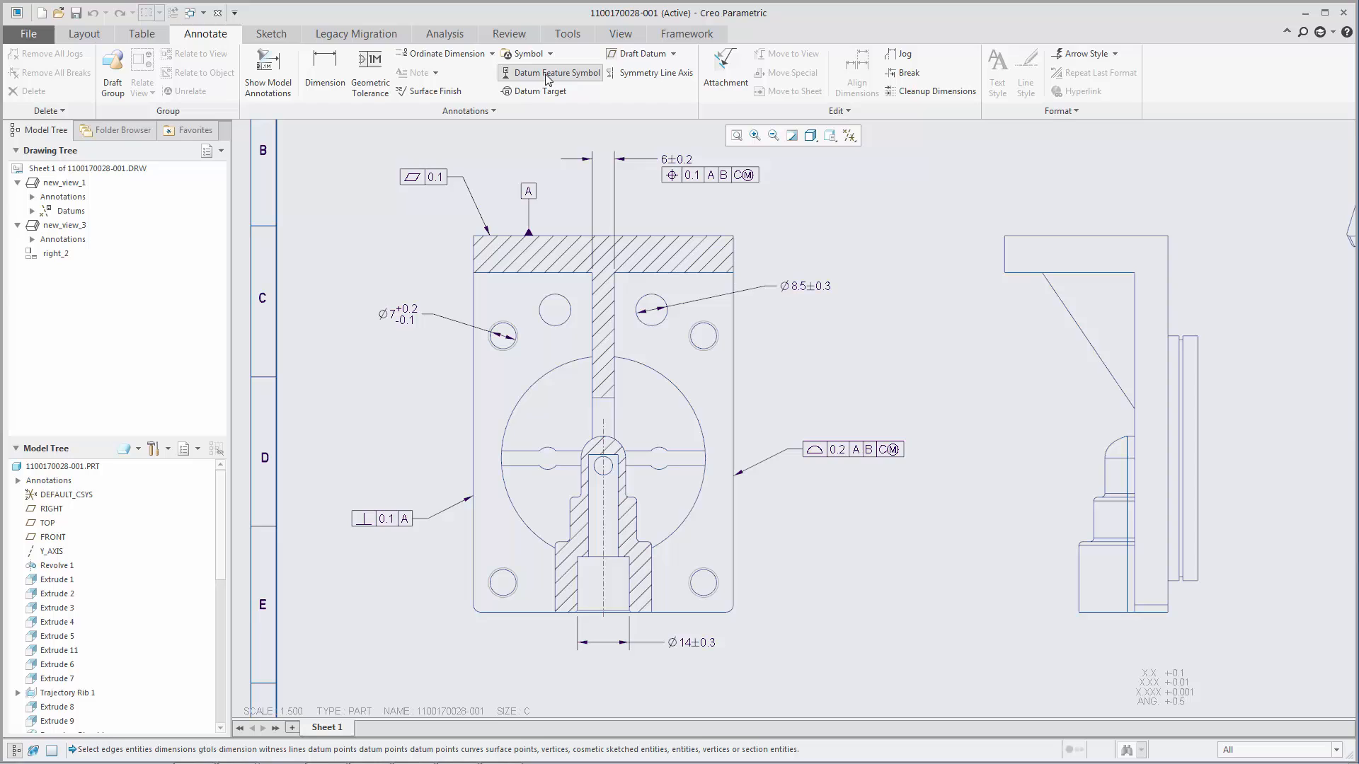
click(386, 519)
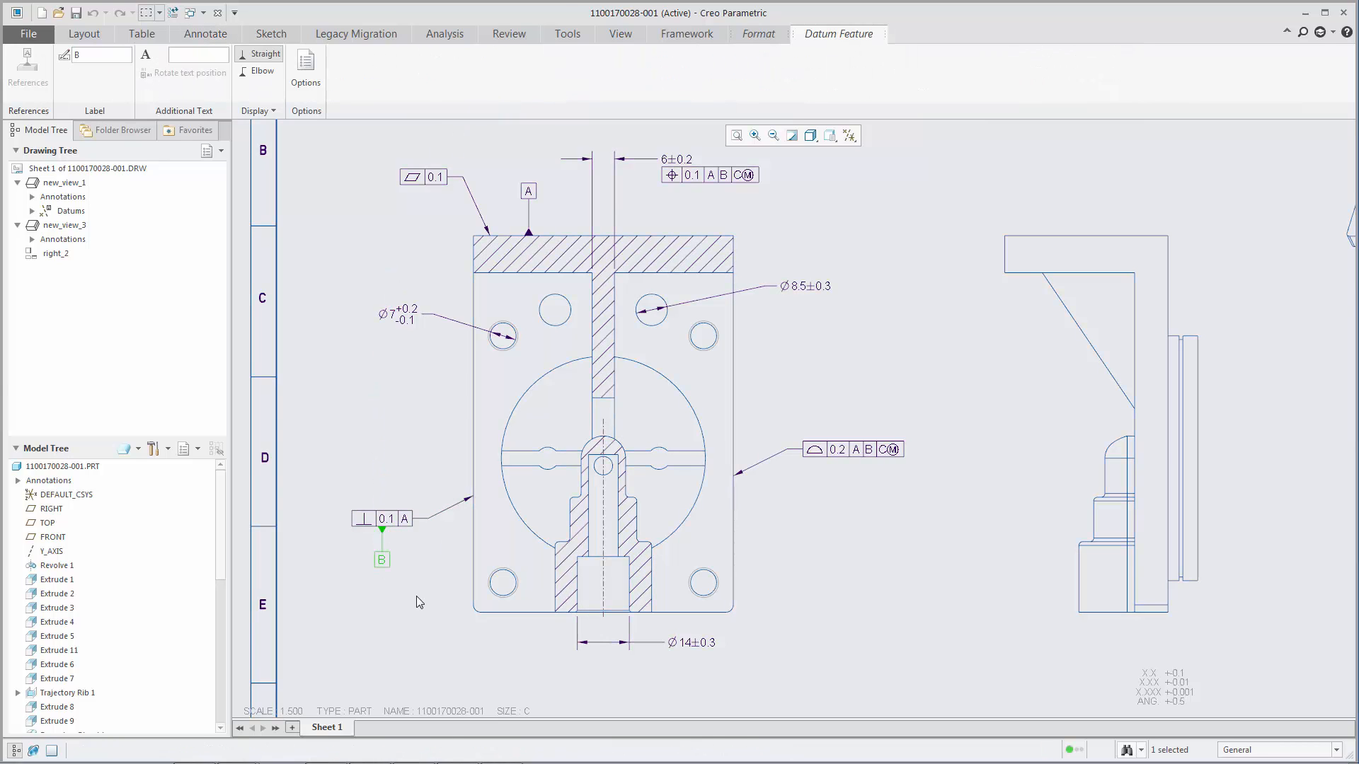
click(205, 34)
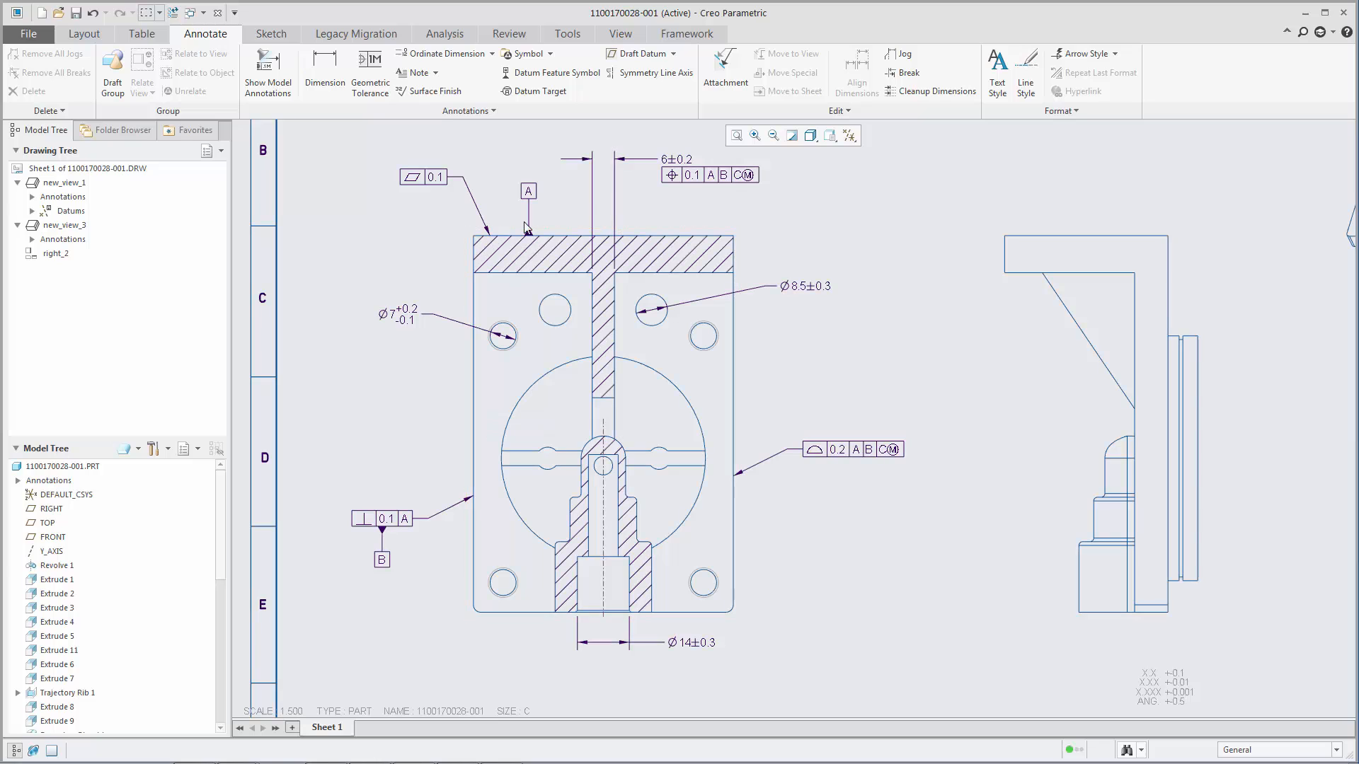
Place datum C under the Ø14 dimension and D on the Ø8.5 dimension.
click(556, 73)
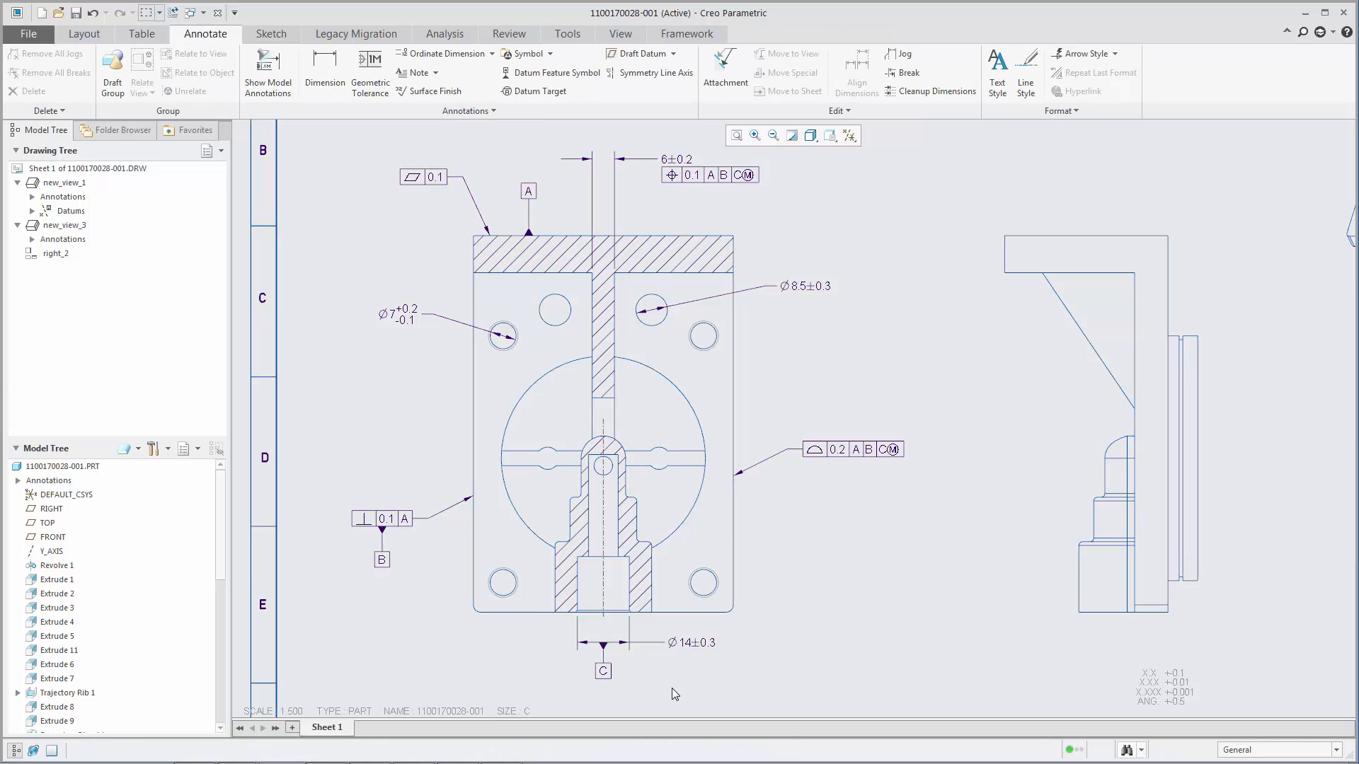
click(557, 72)
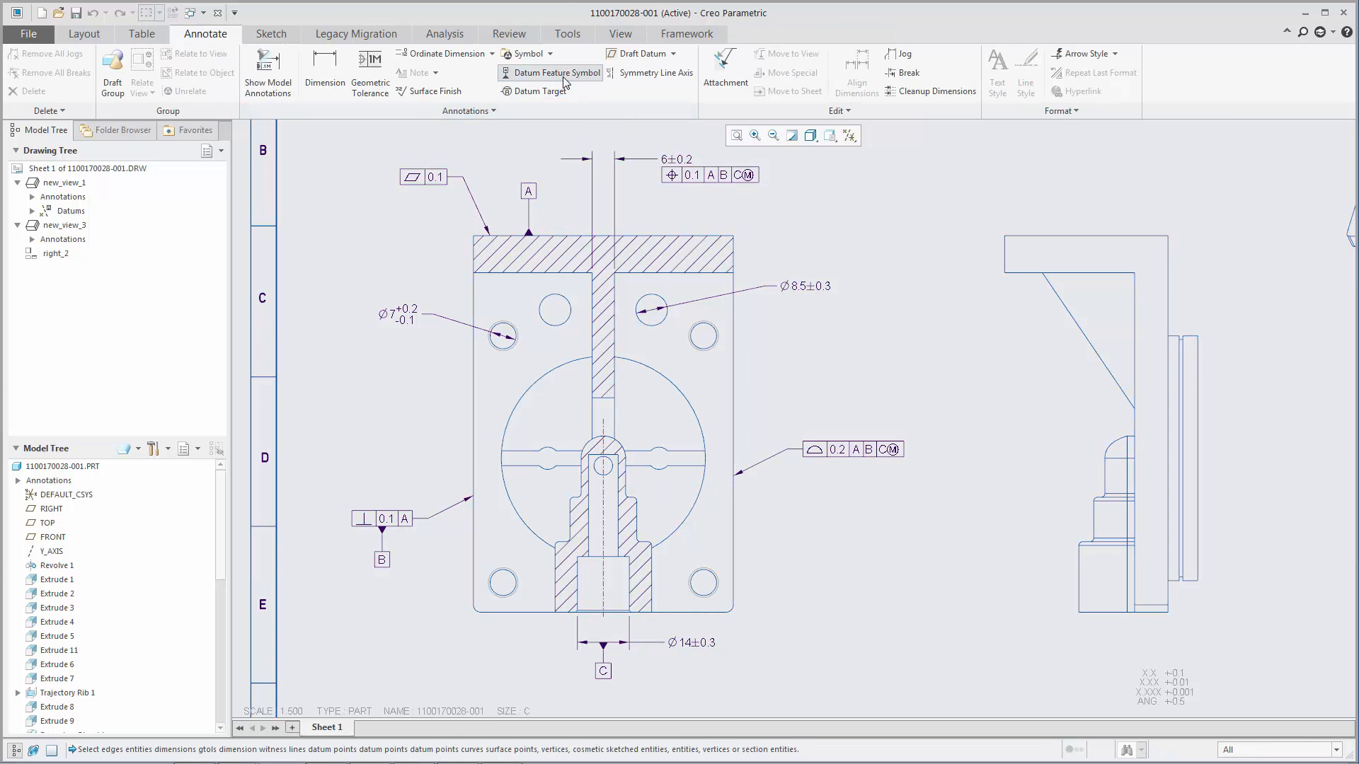
click(801, 286)
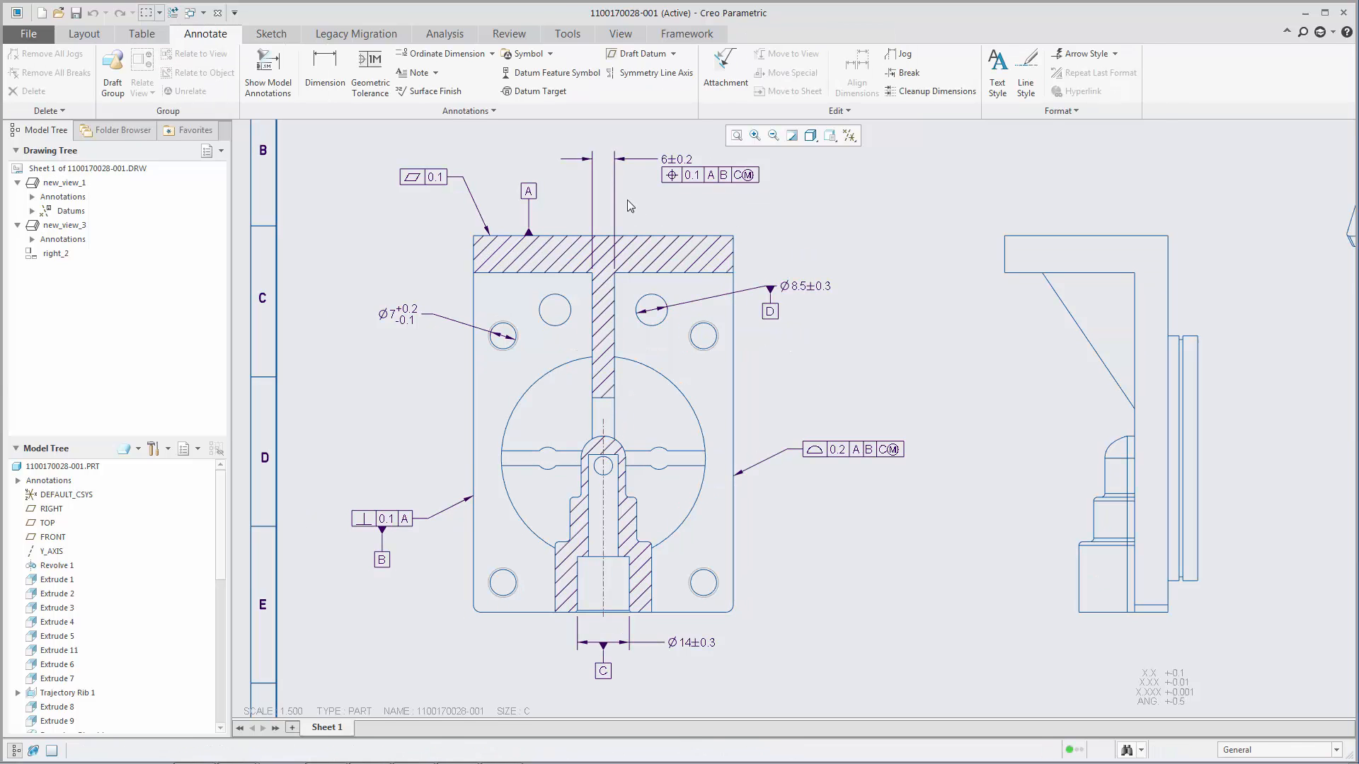
Place datum E on the 6±0.2 dimension witness line, then reselect it to adjust.
click(556, 72)
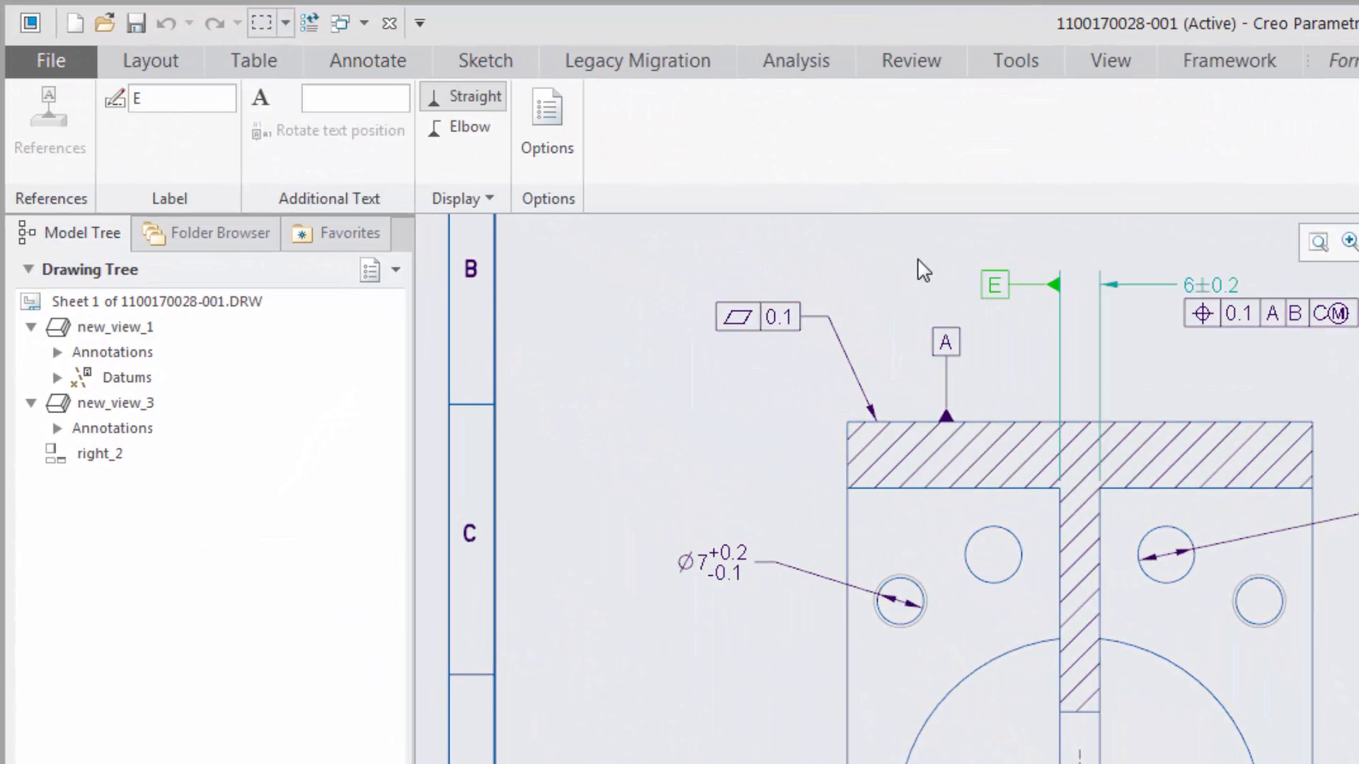
click(367, 61)
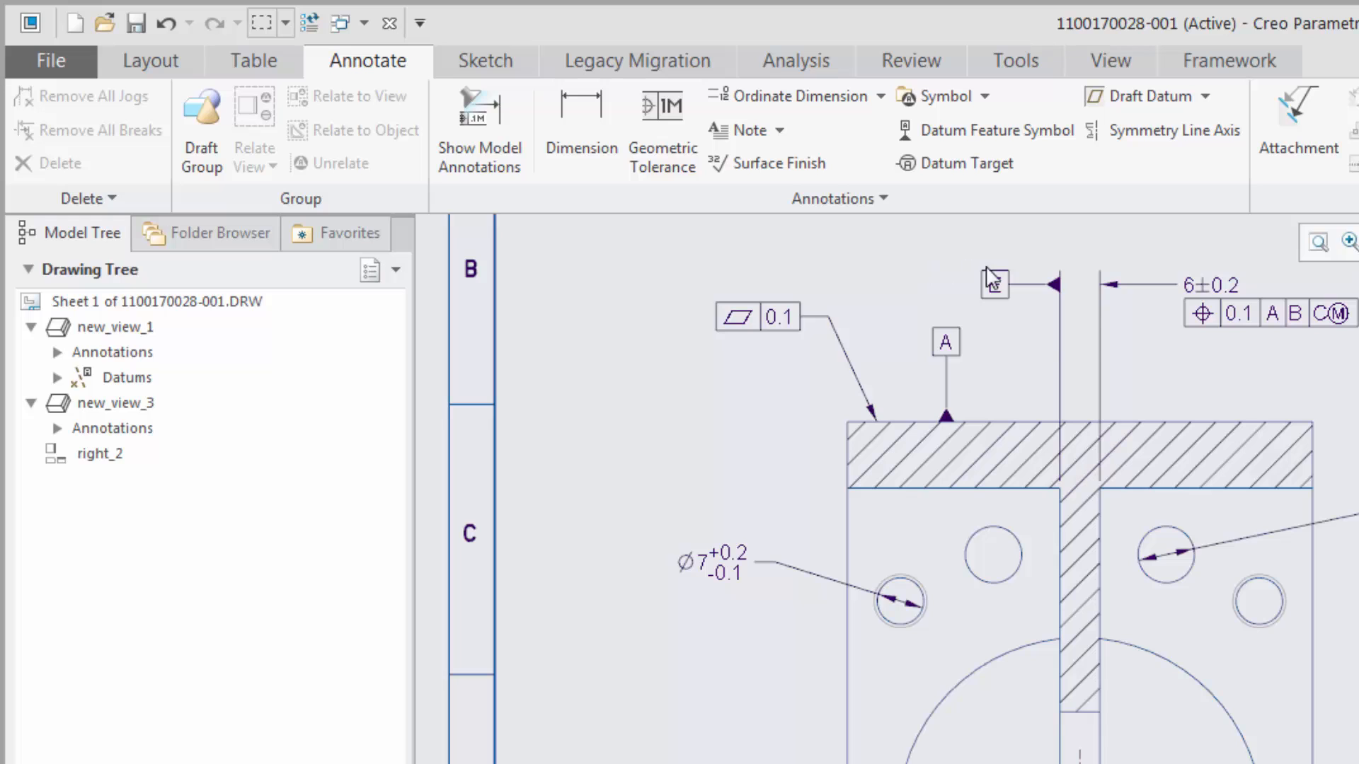
click(994, 285)
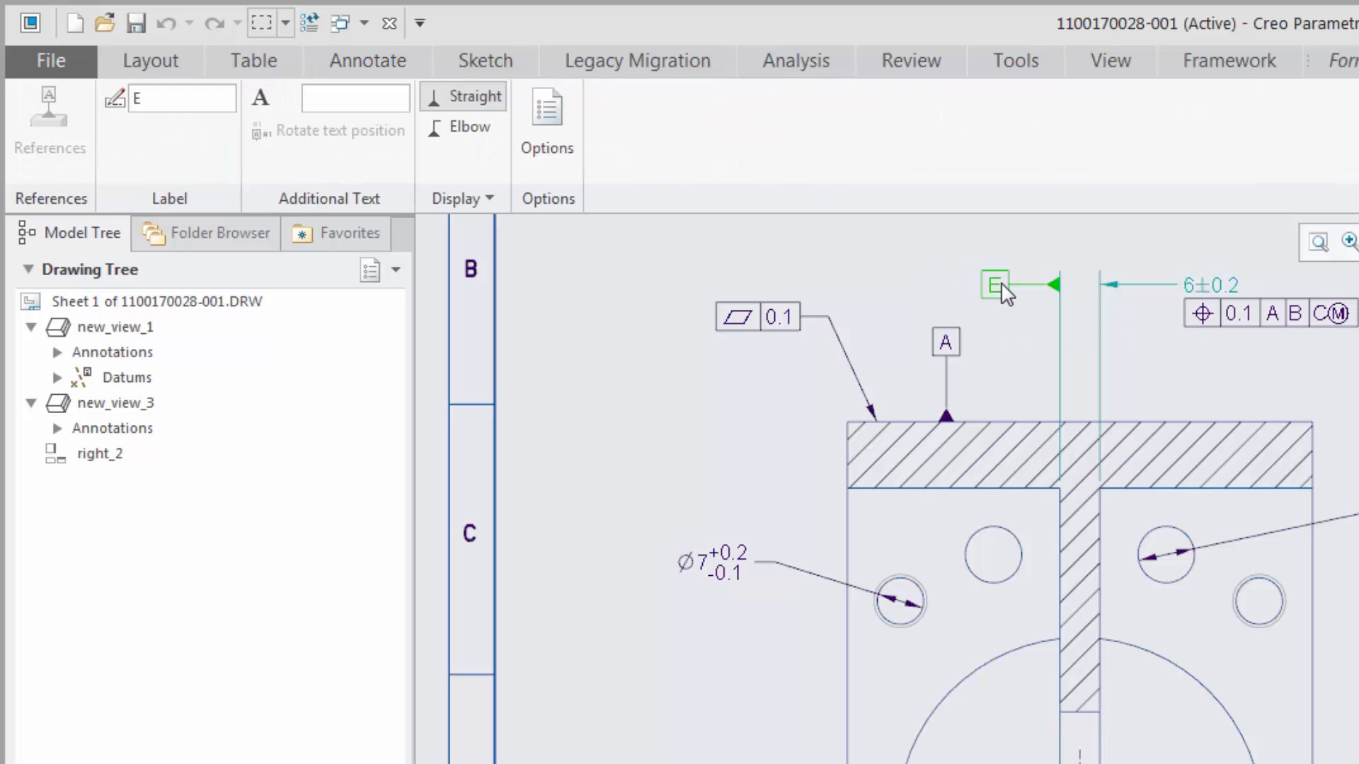
mouse_move(951, 281)
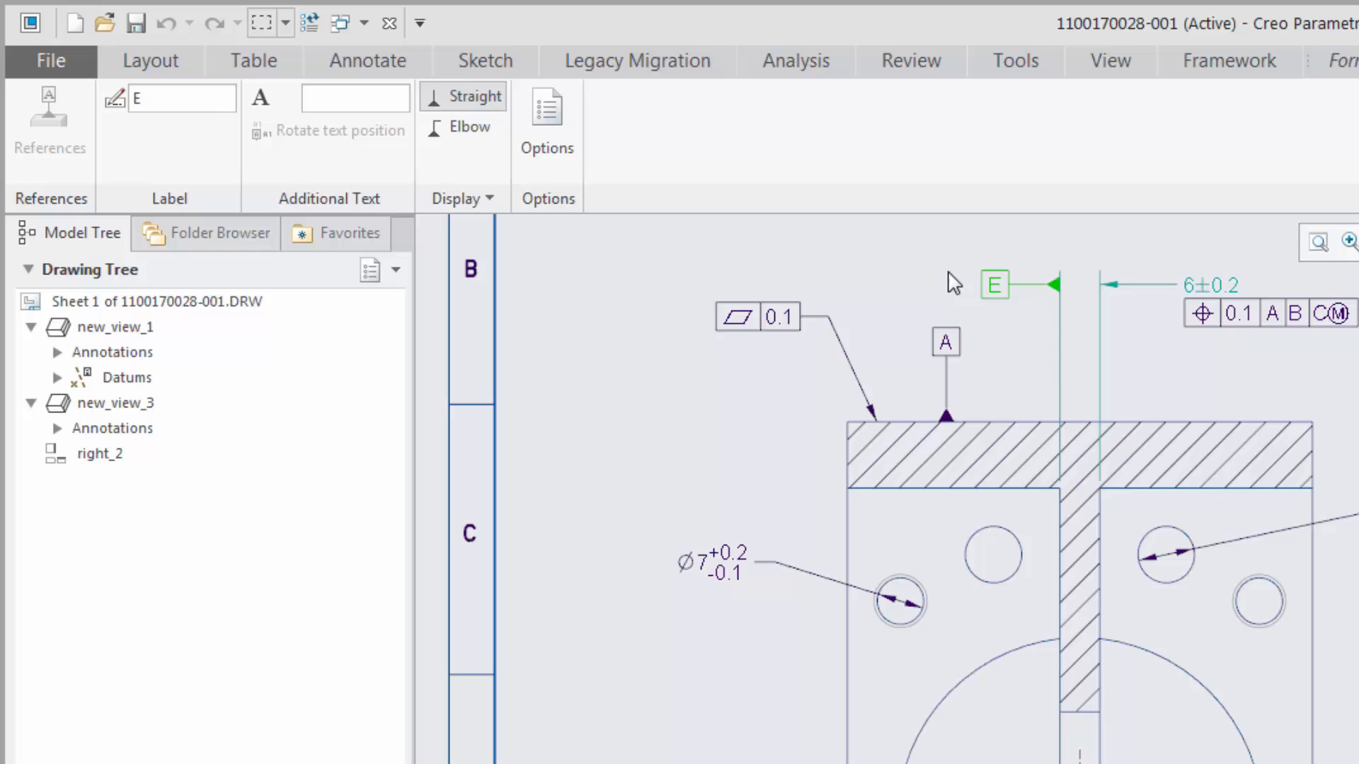
click(367, 61)
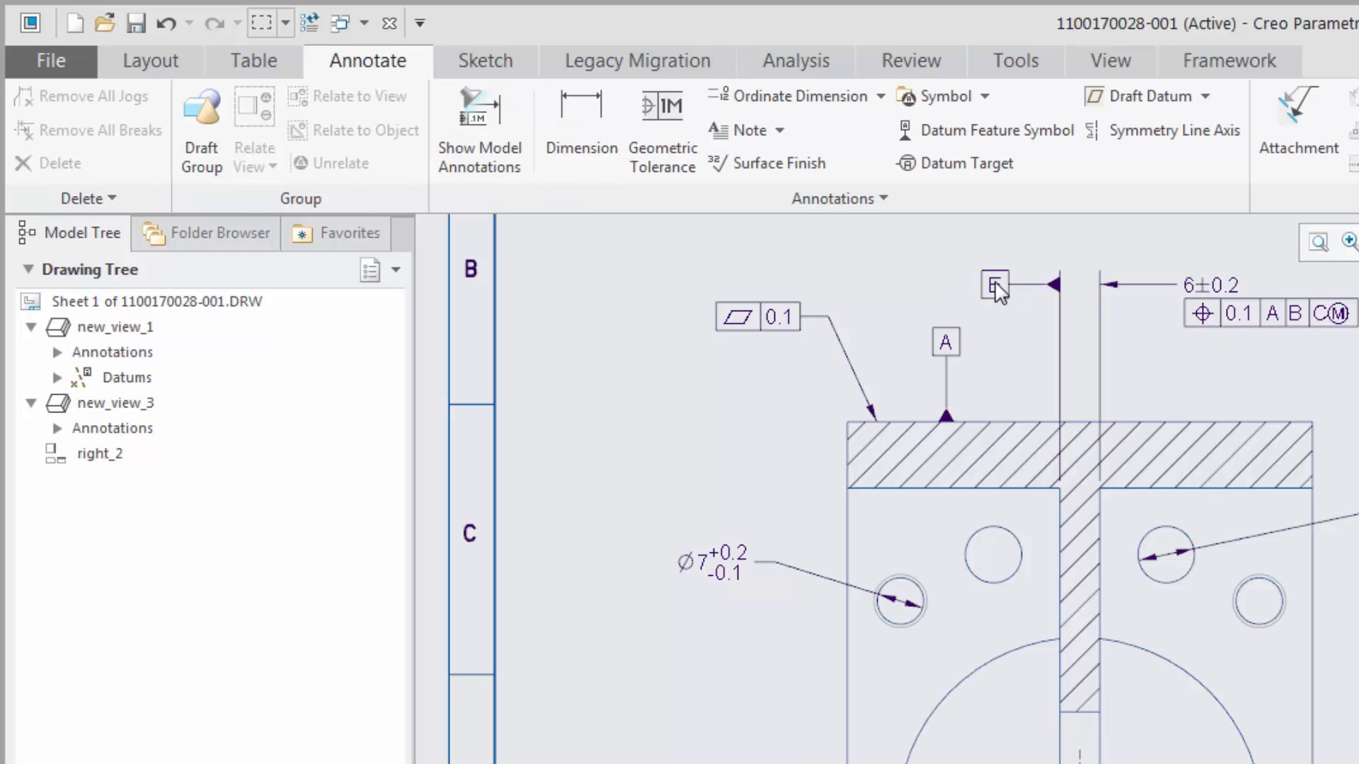
click(995, 286)
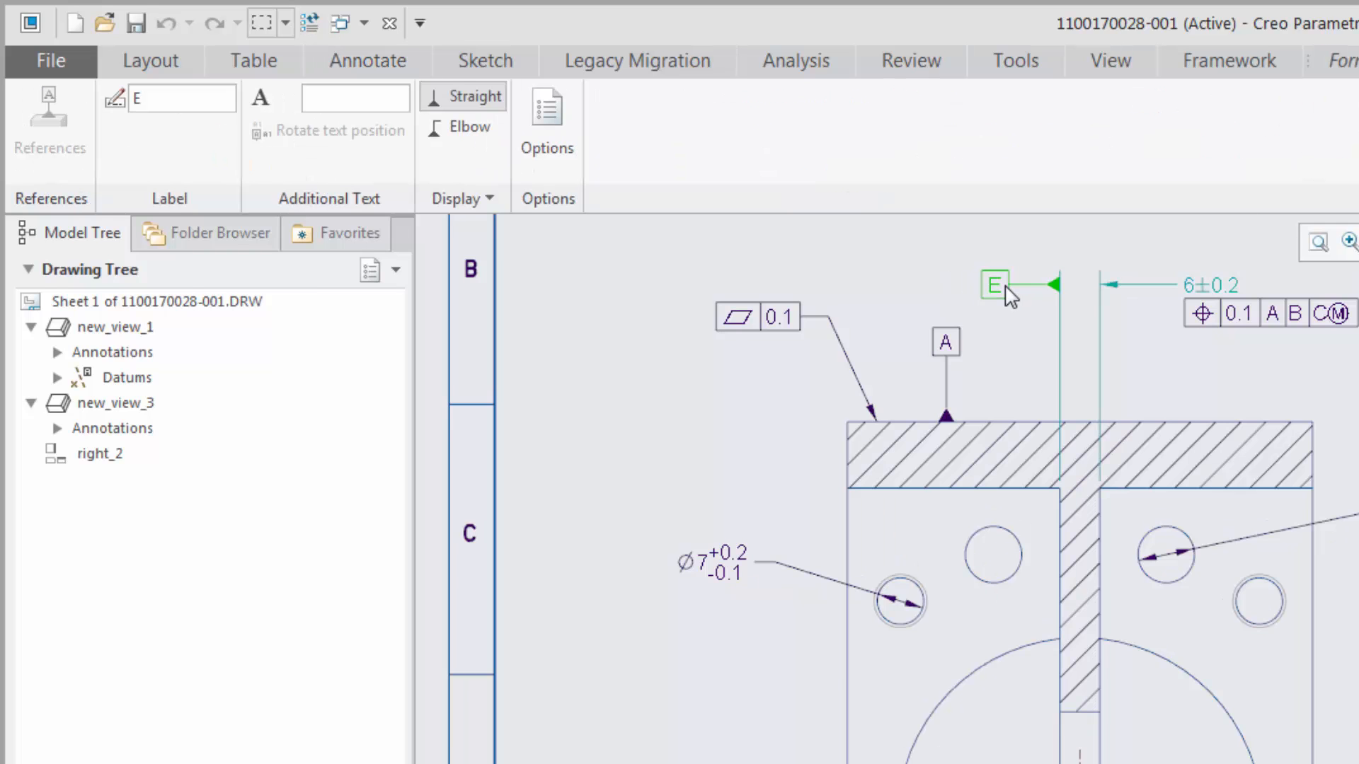
mouse_move(930, 283)
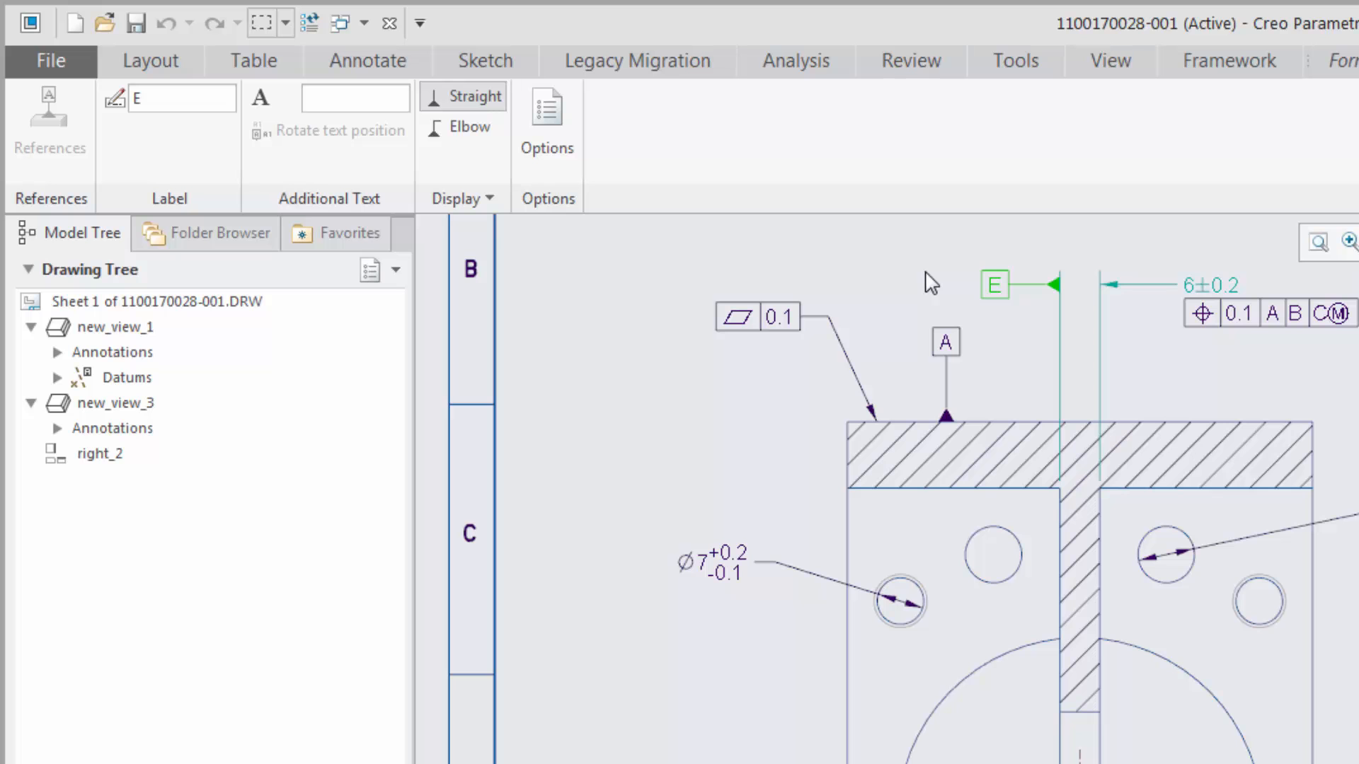
click(291, 49)
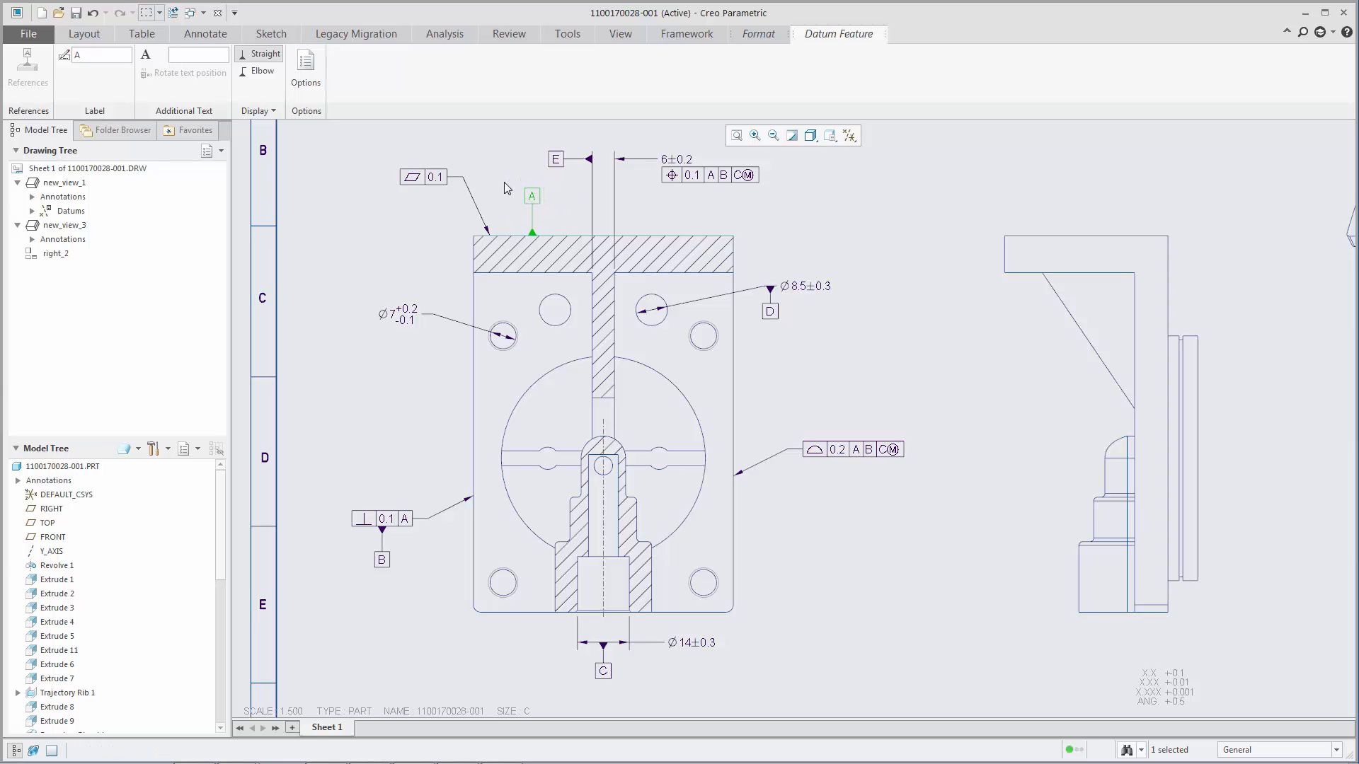
Hang datum symbol F below the 0.2 A B C profile tolerance frame.
click(205, 34)
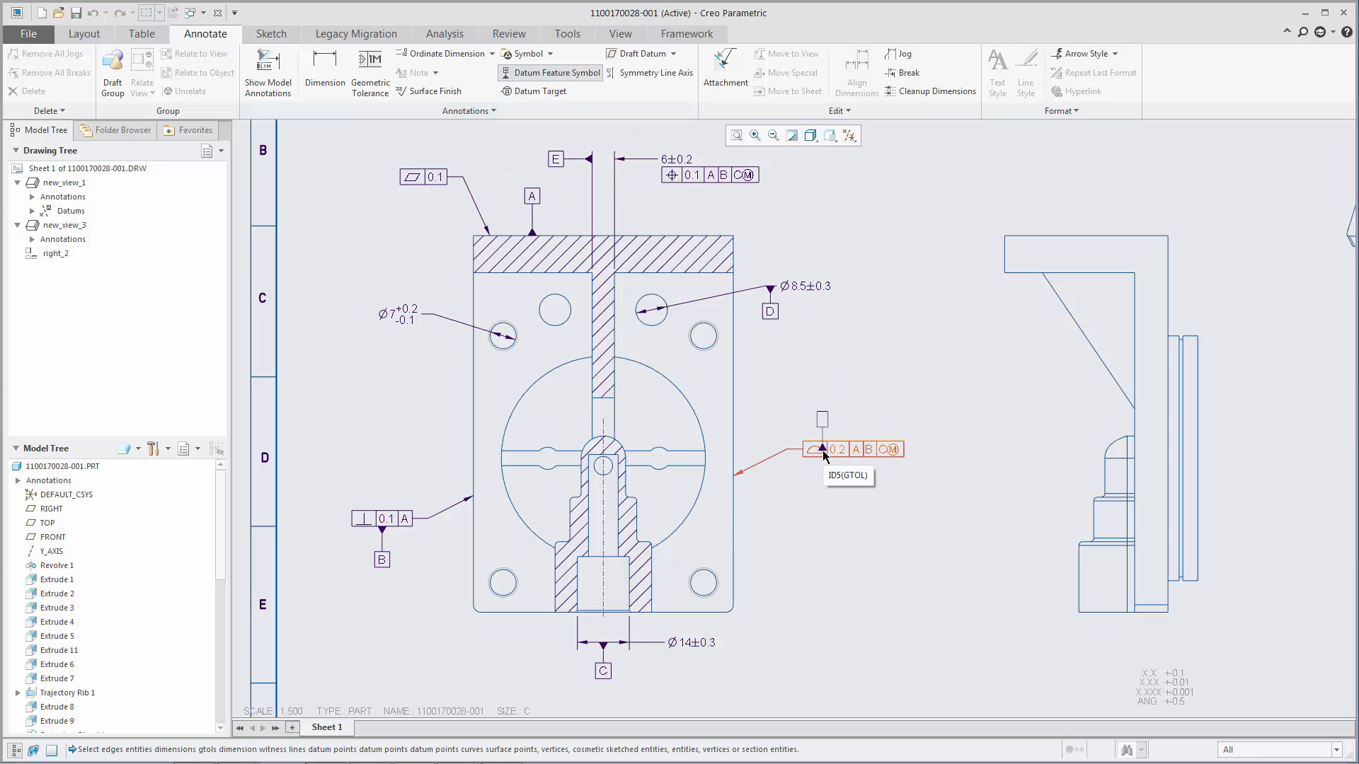
click(853, 449)
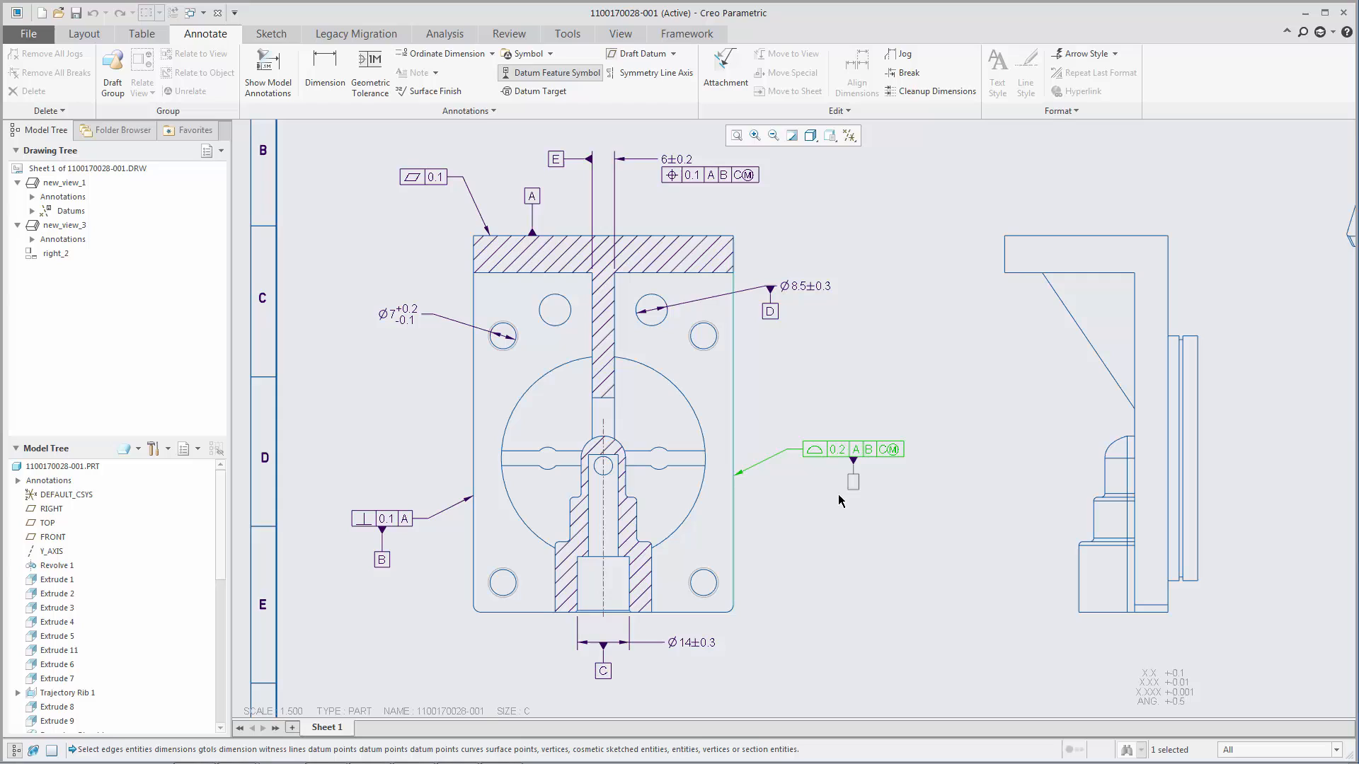
click(555, 72)
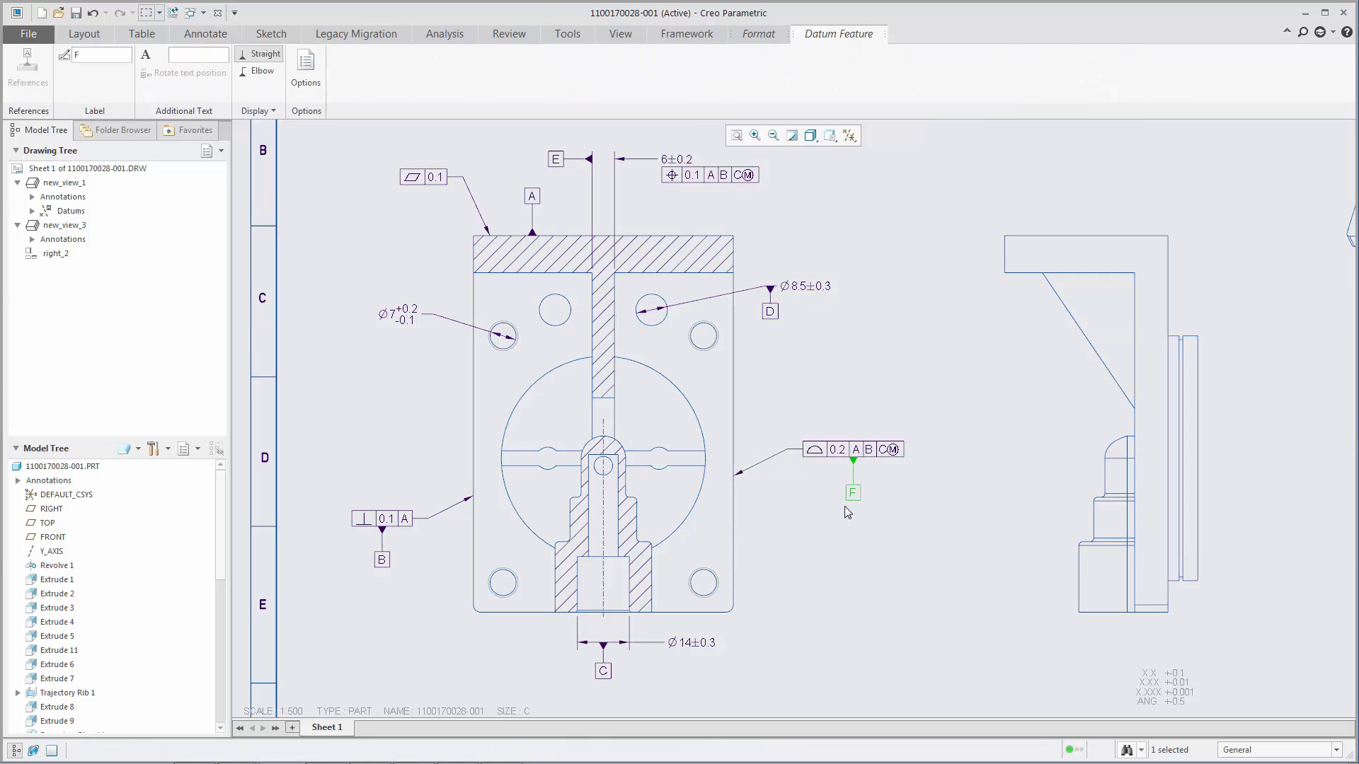
right_click(848, 512)
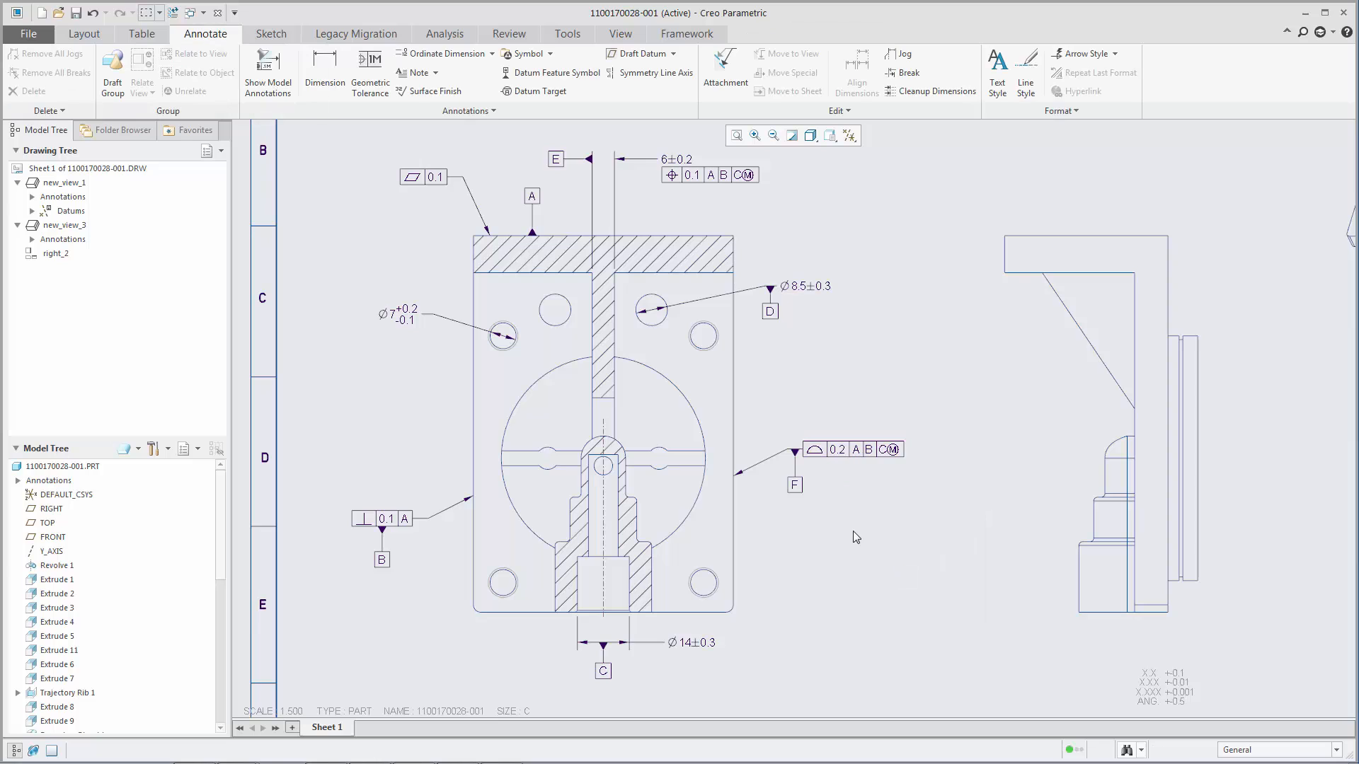
Place datum G below the Ø7 hole dimension and bring up its options.
click(556, 73)
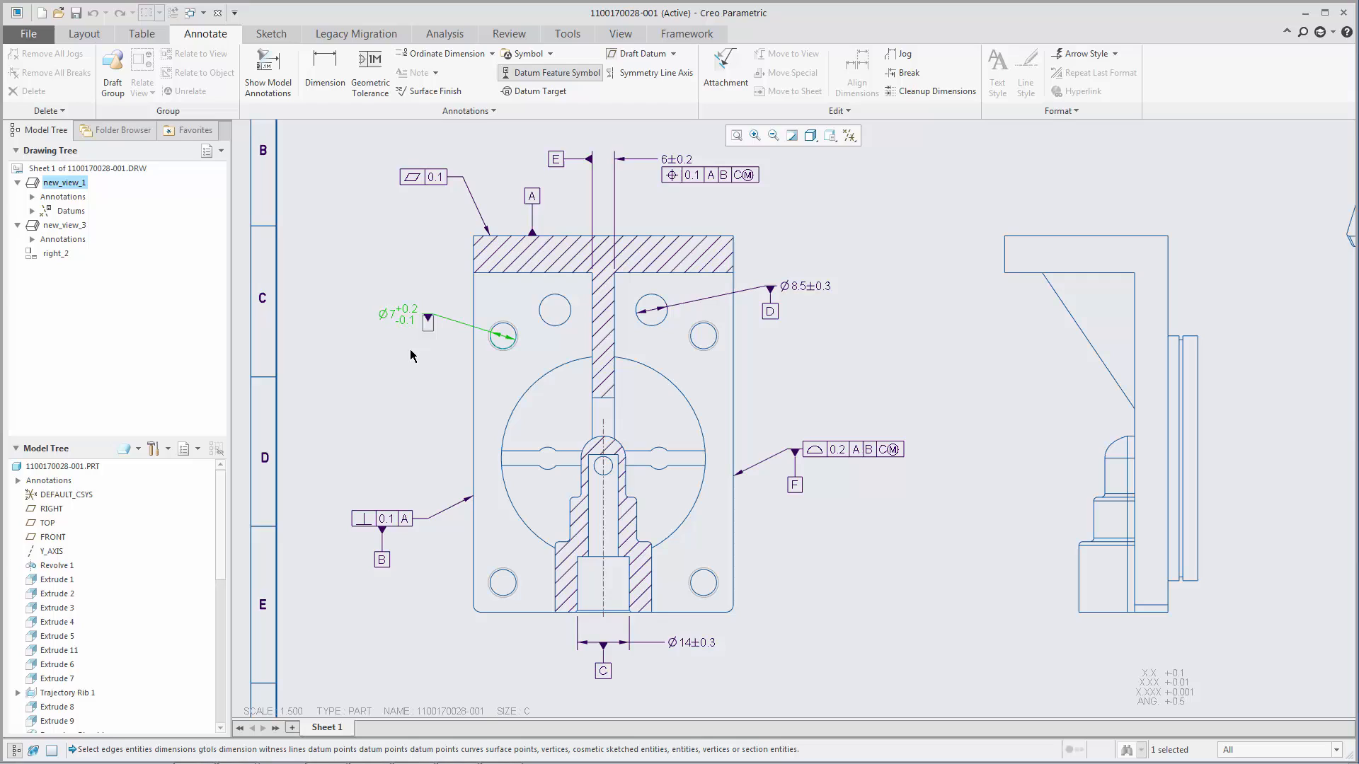
click(555, 73)
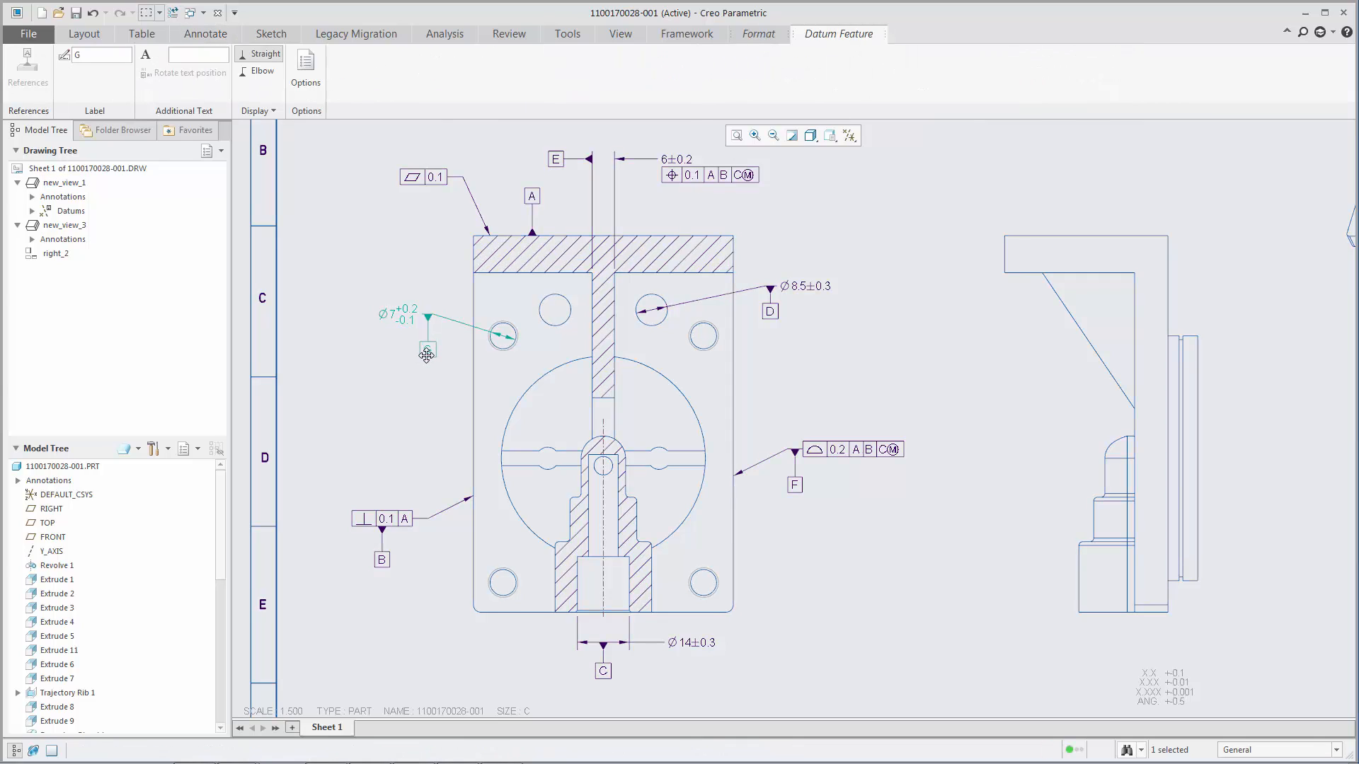
right_click(426, 348)
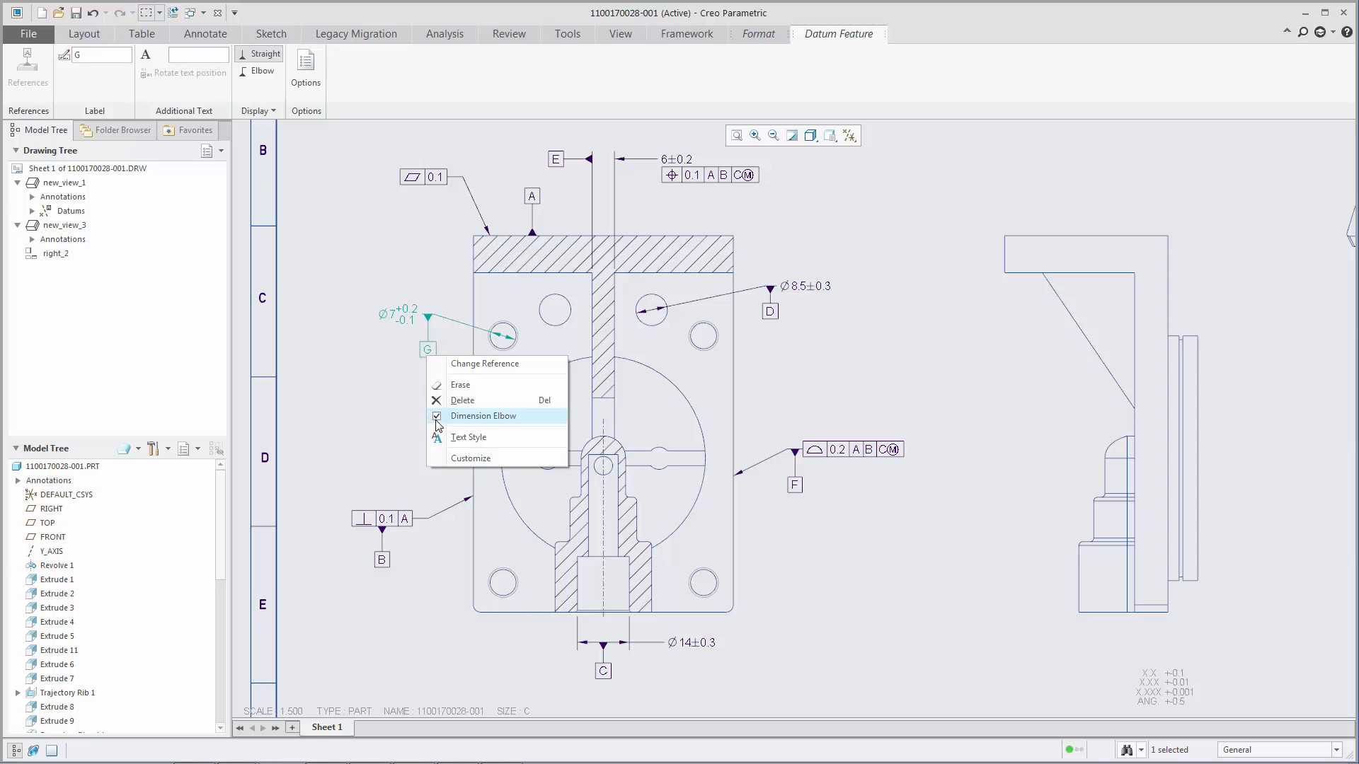